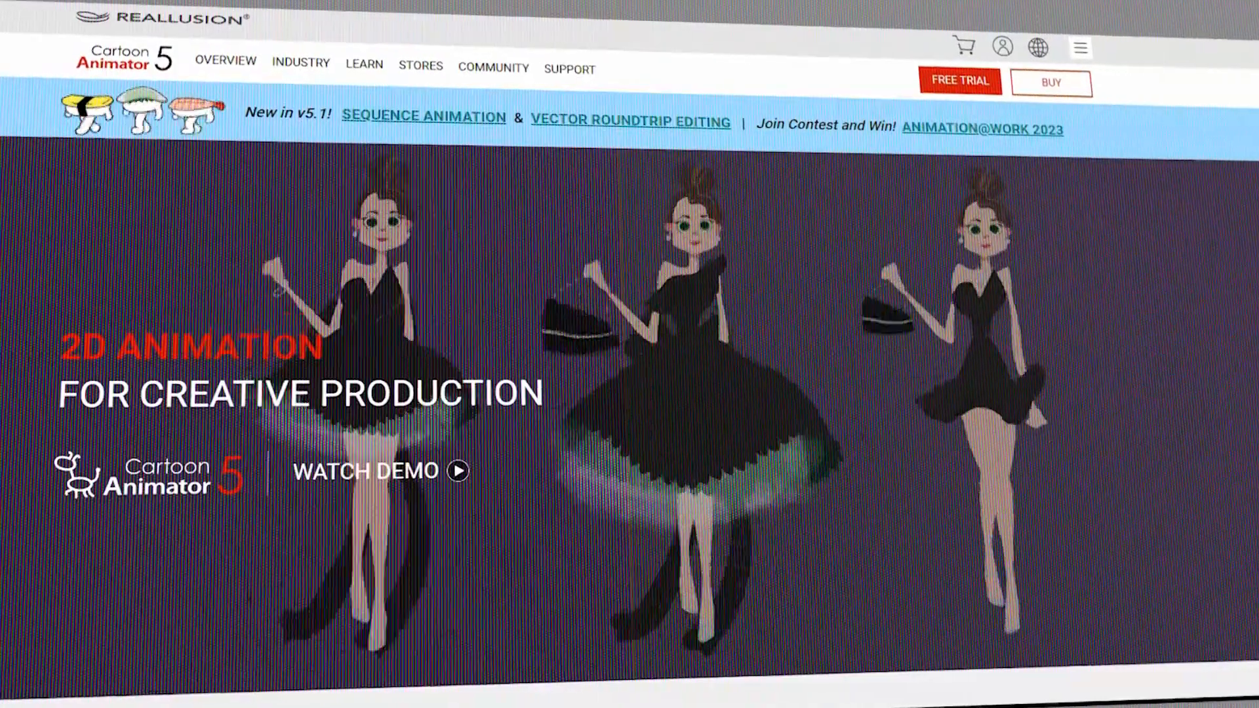
- Scroll the Cartoon Animator page down to the 3D motion, live performance and compositing feature tiles
scroll(down, 3)
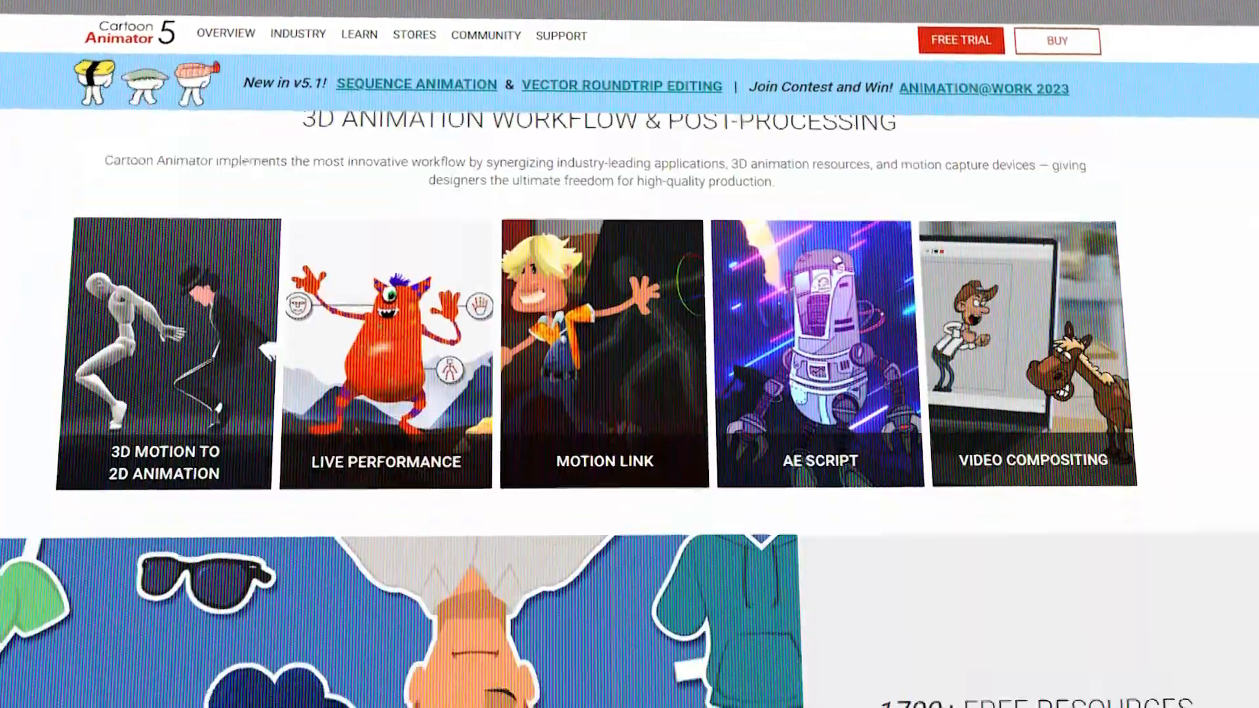
scroll(down, 3)
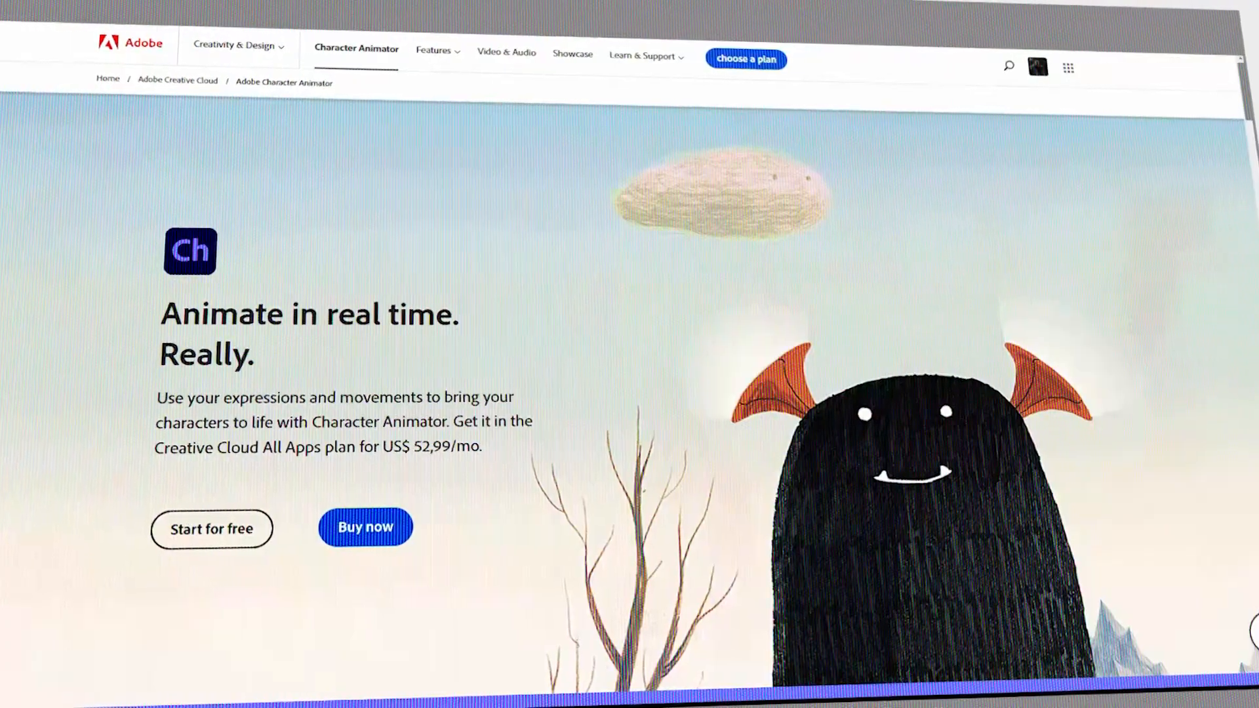
- Scroll the Adobe Character Animator page down to the Get into character and Bring art to life sections
scroll(down, 3)
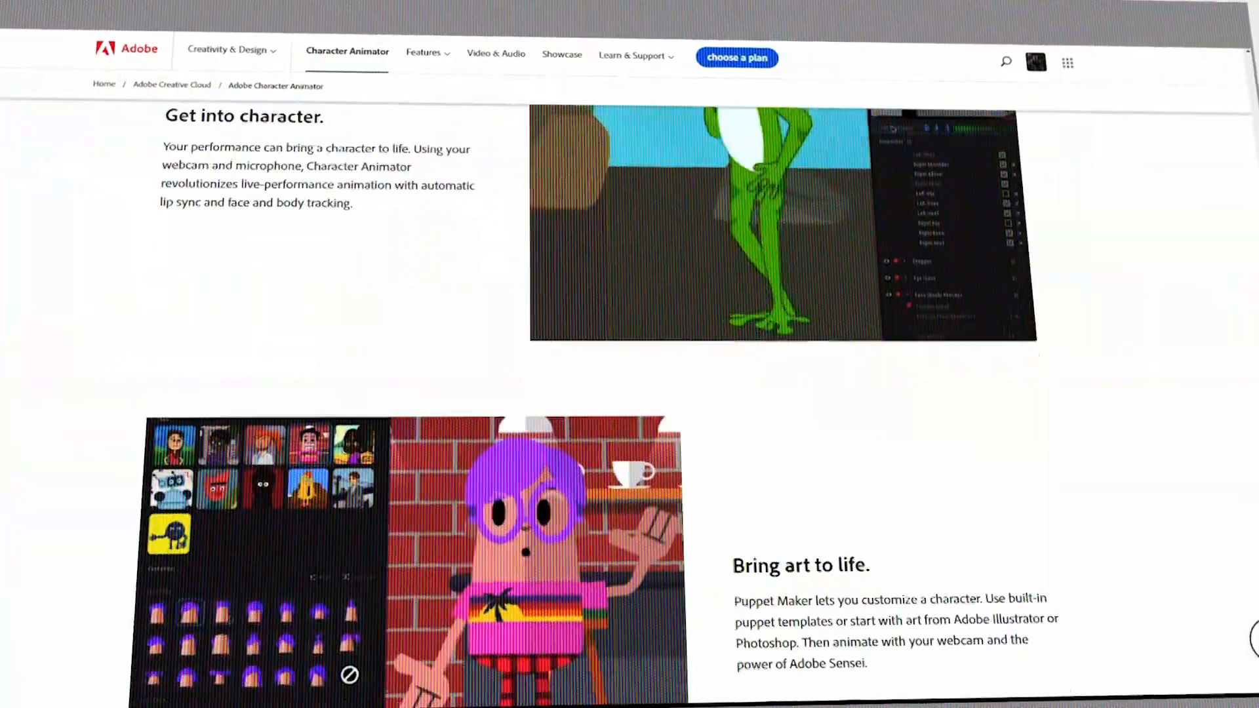
scroll(down, 3)
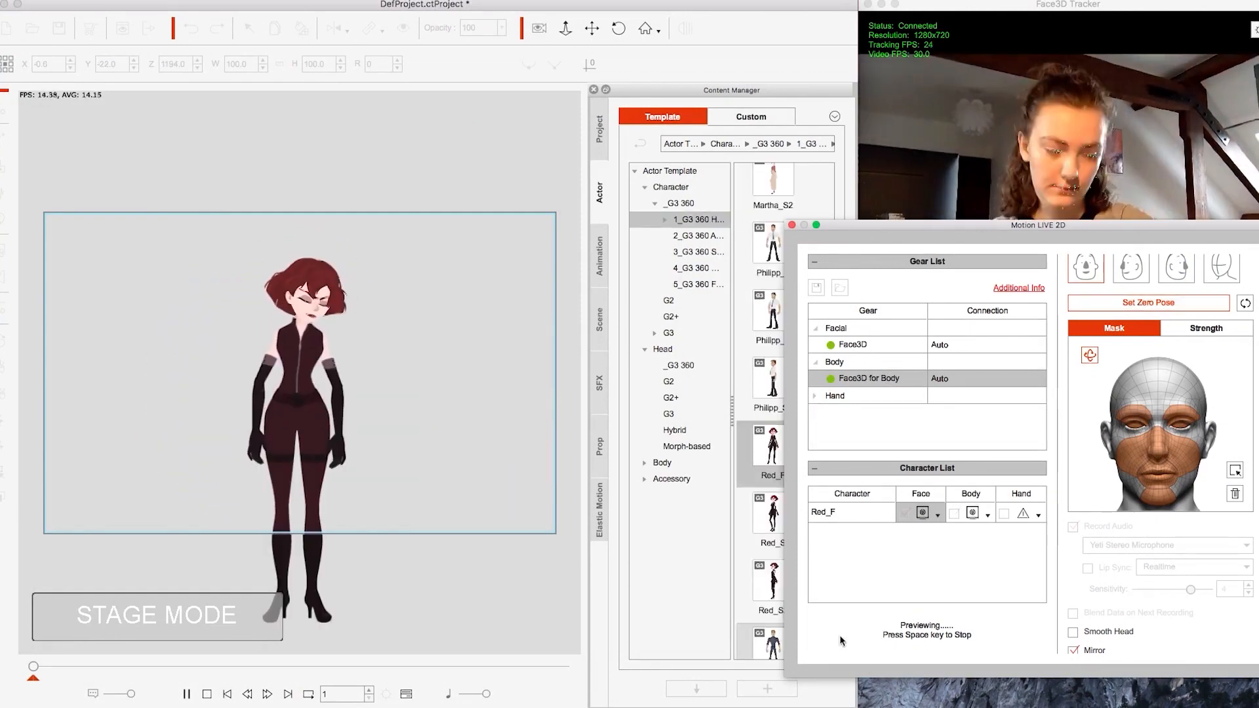
- Swap the actor to the Scrofa boar head, with Smooth Head on for live face tracking
click(698, 283)
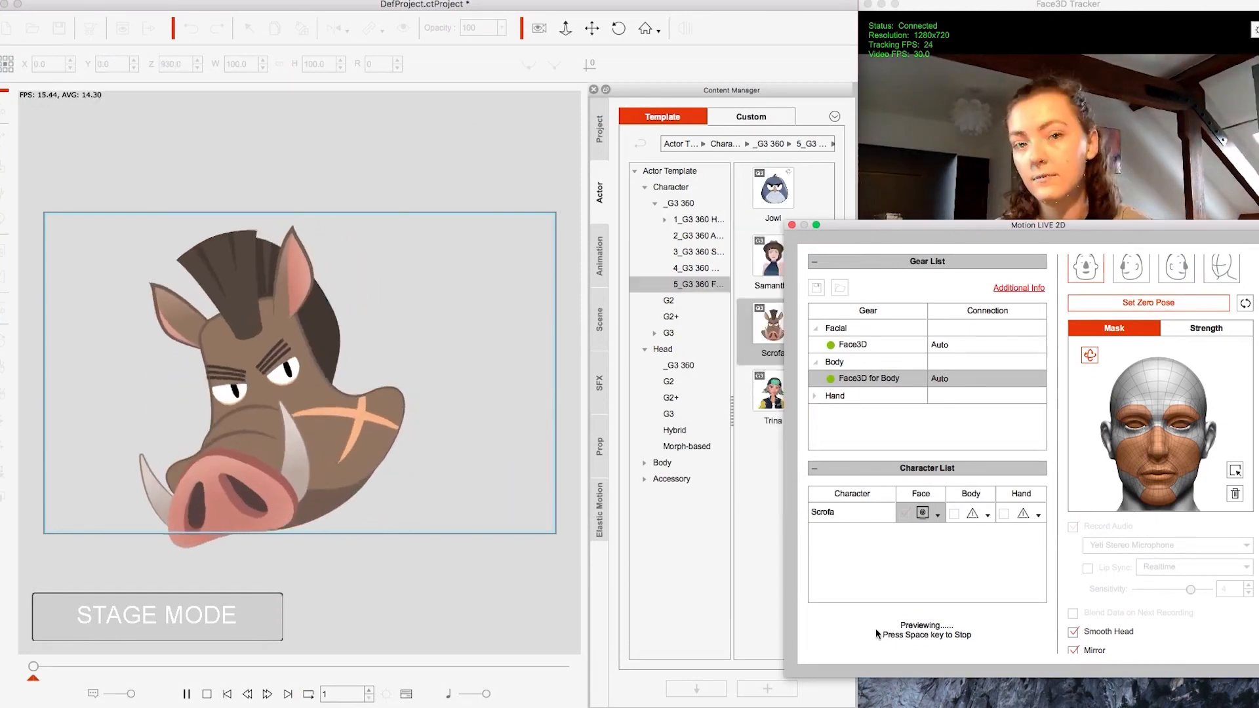